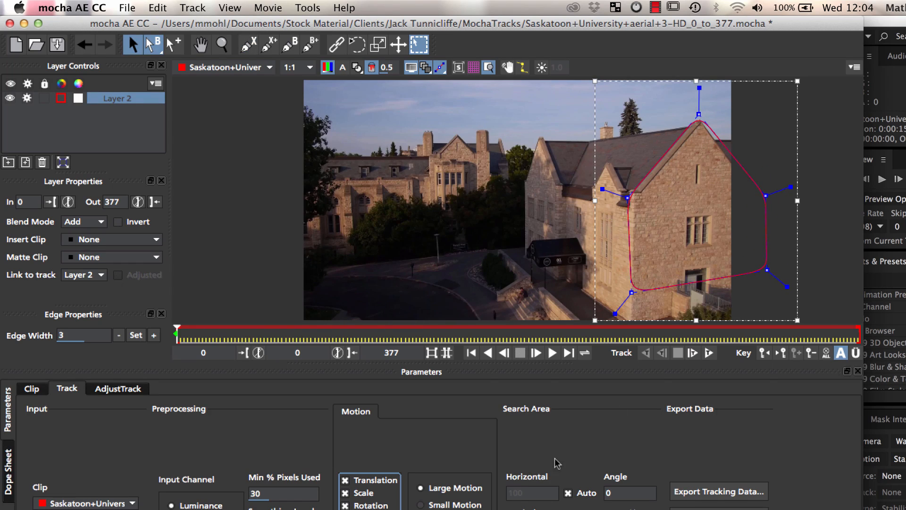
Track the wall on Layer 2 forward through the clip and export its tracking data.
click(709, 352)
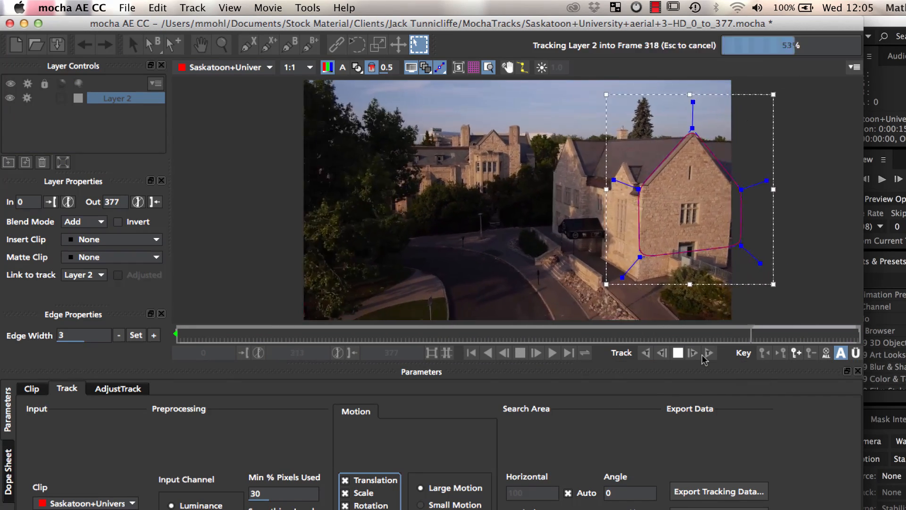
click(691, 352)
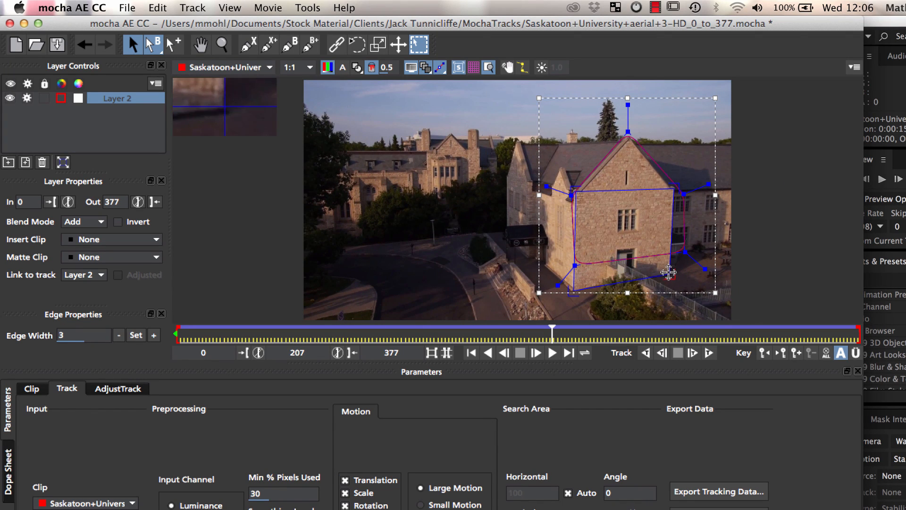
click(718, 491)
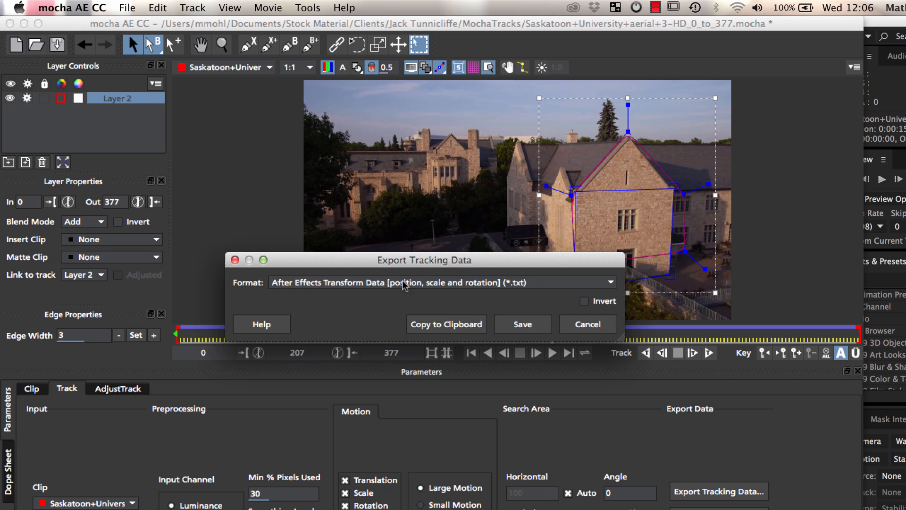
click(439, 283)
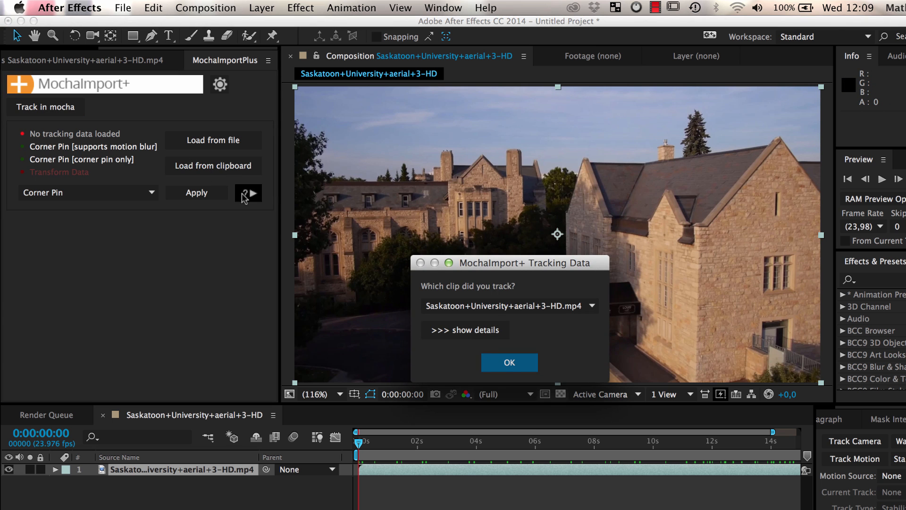
Confirm the tracked clip in the MochaImport+ dialog and select the wall layer.
click(153, 8)
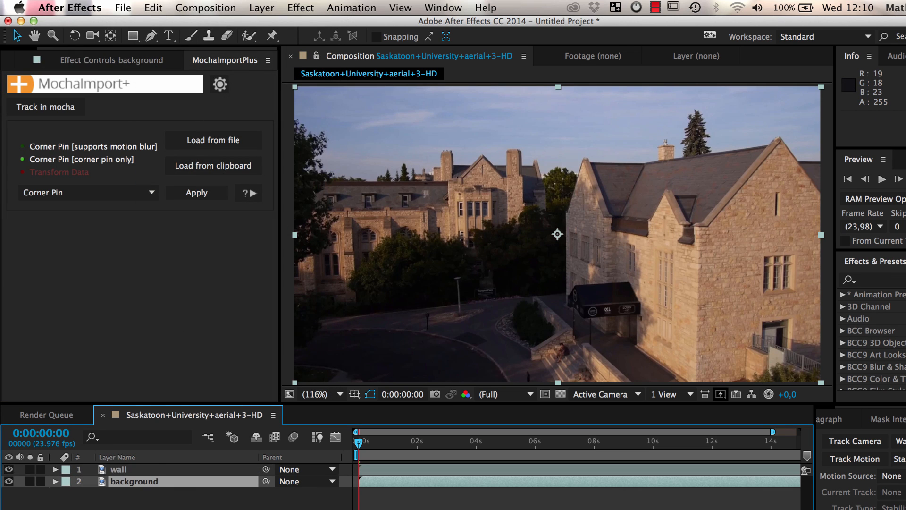
click(88, 193)
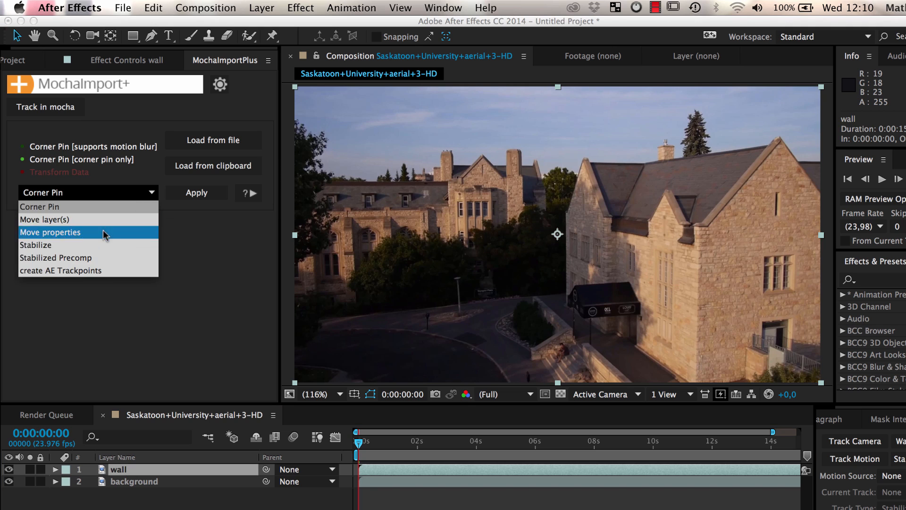
Apply Stabilized Precomp to the wall layer using CC Power Pin as the corner pin.
click(196, 193)
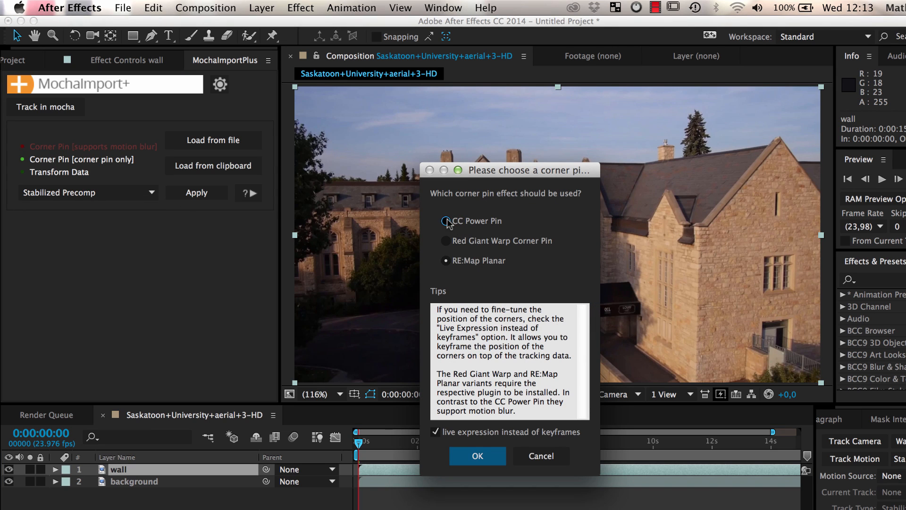
click(446, 221)
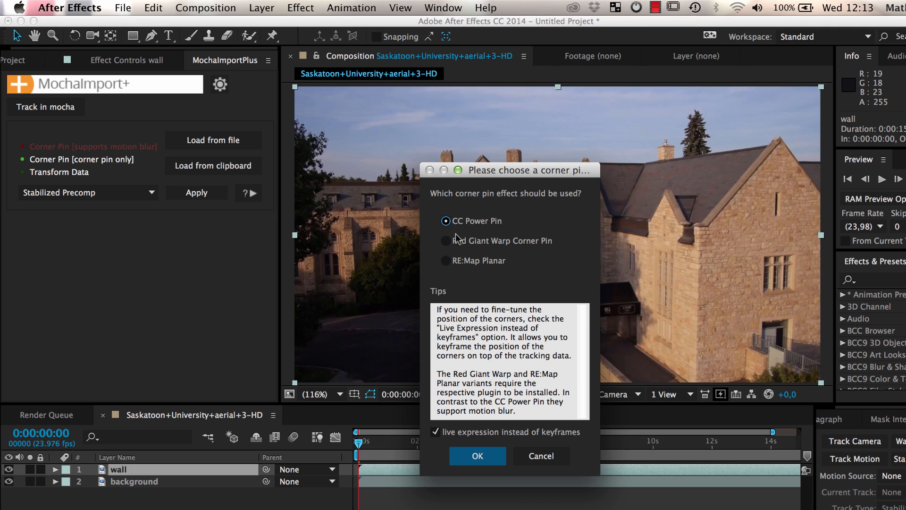
mouse_move(450, 444)
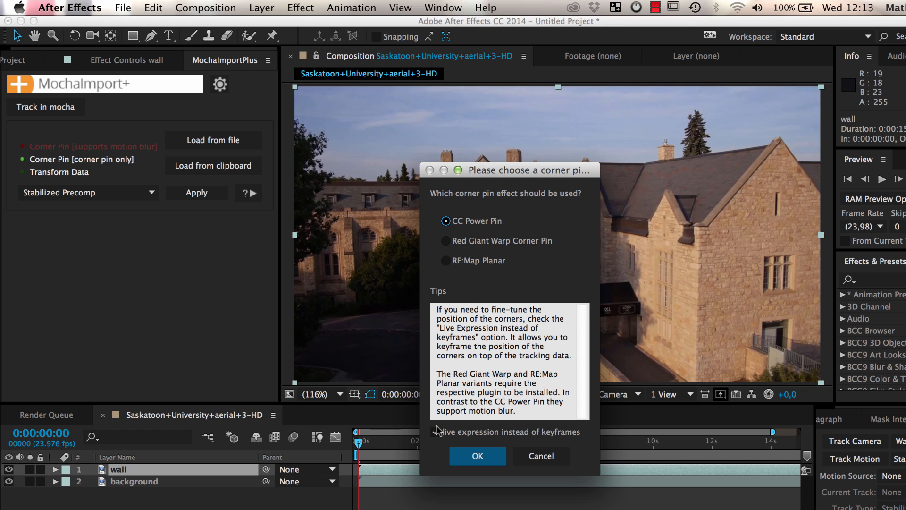
click(477, 455)
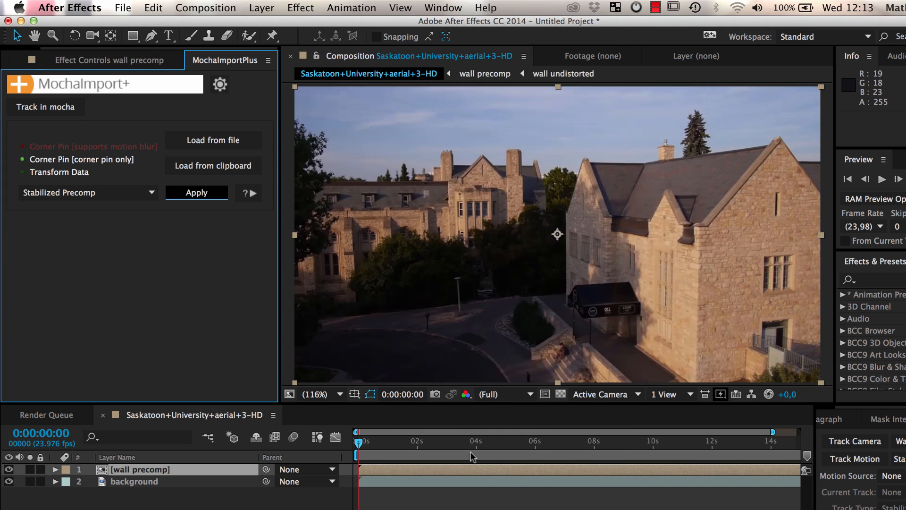
Solo the wall precomp to preview the stabilized wall, then unsolo it.
click(9, 469)
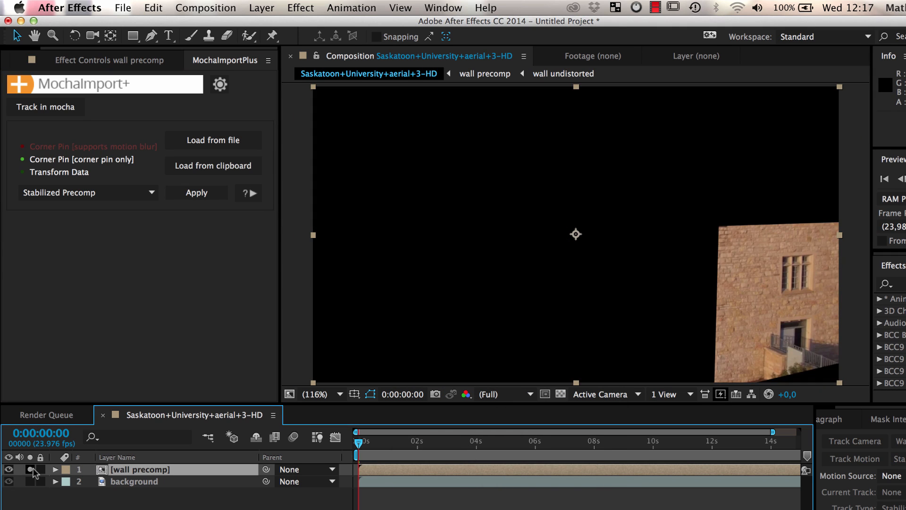
click(9, 468)
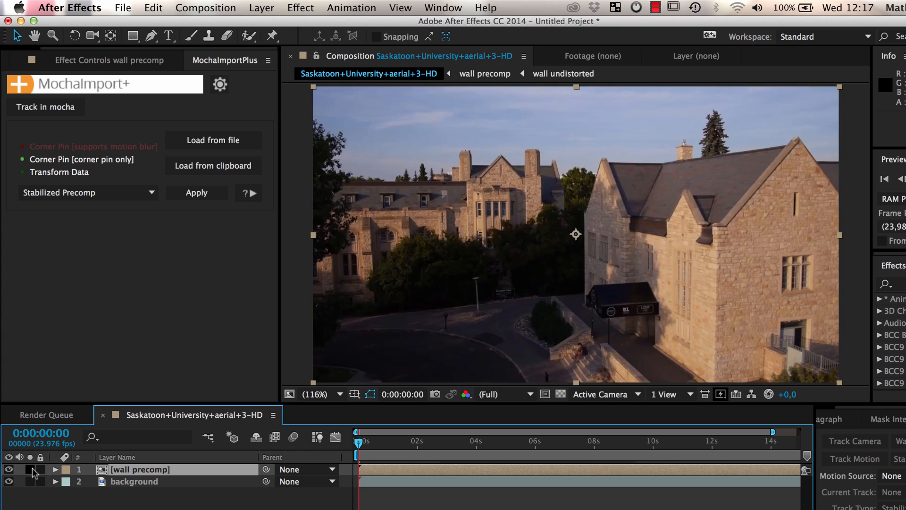
click(462, 440)
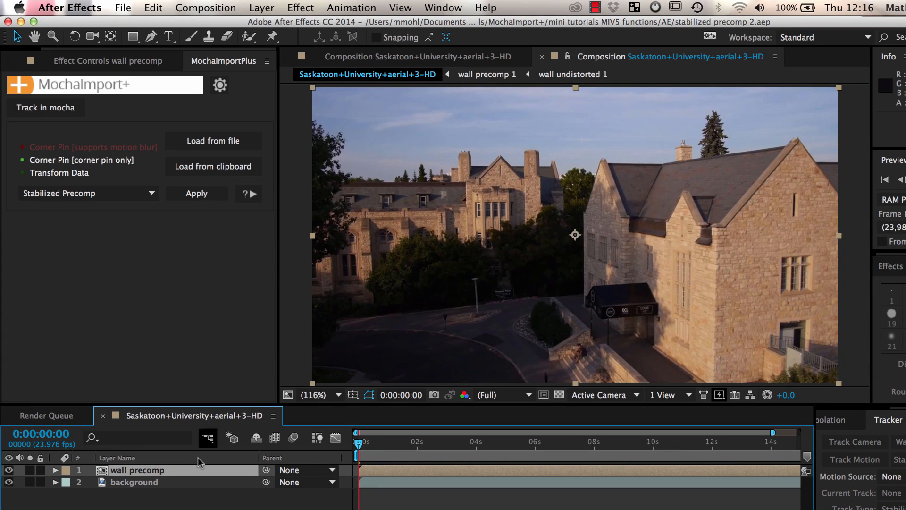
Add a second Composition viewer from the viewer panel menu.
click(774, 57)
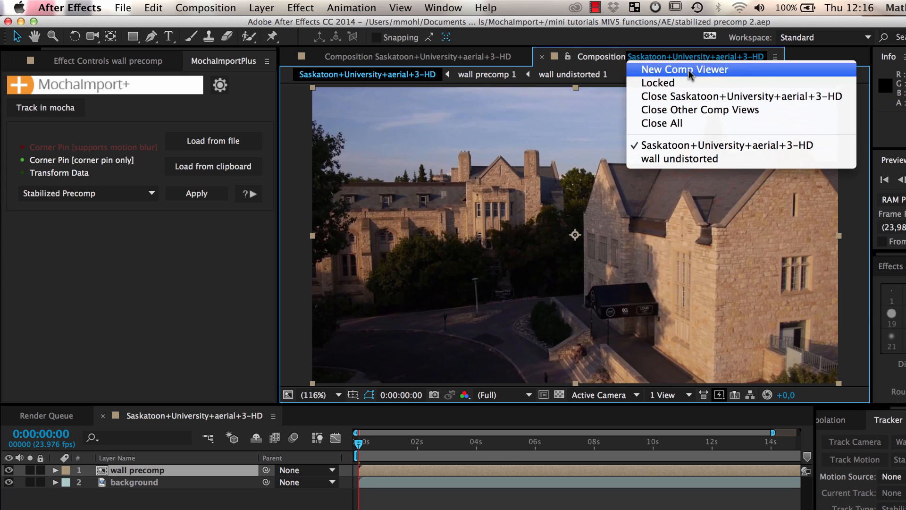
click(685, 69)
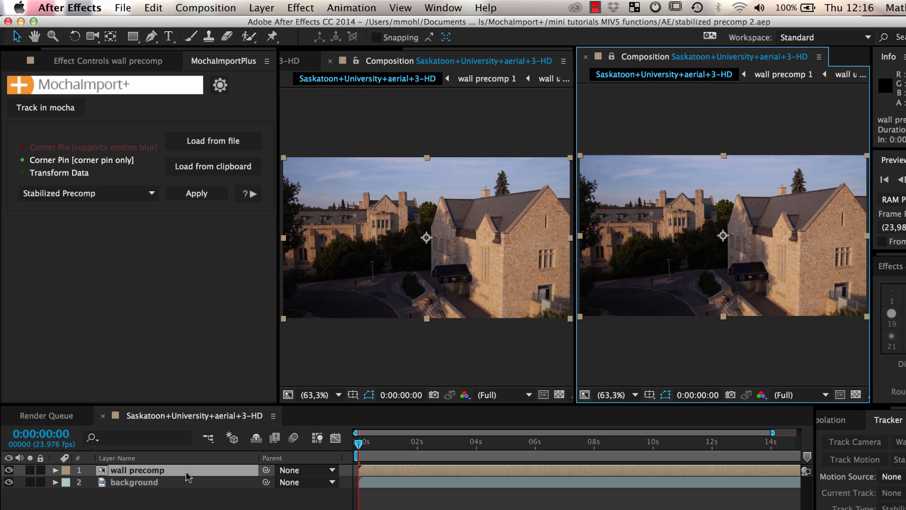